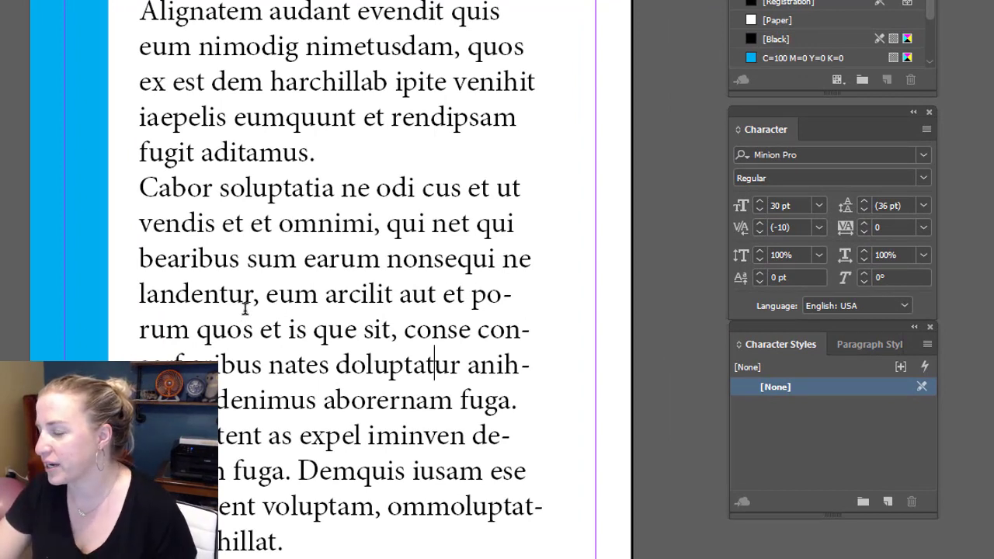
- Mark the phrase 'eum arcilit aut' and create a new character style from it
left_click_drag(268, 294, 441, 294)
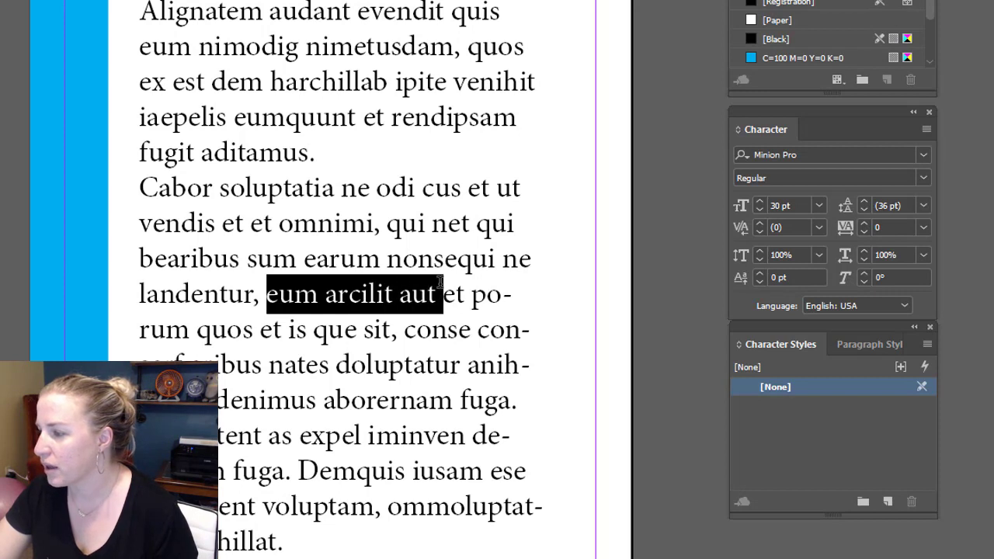
left_click(820, 227)
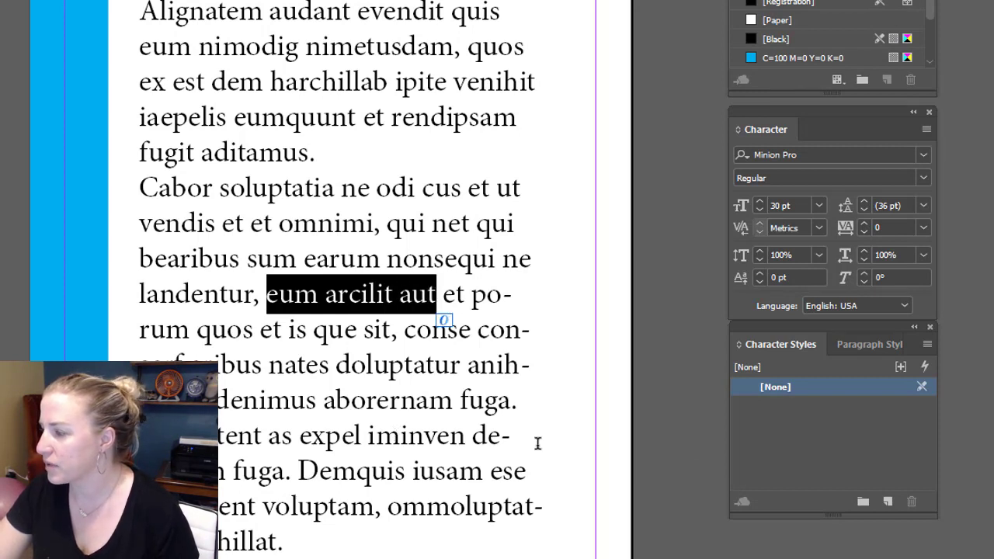
left_click(888, 500)
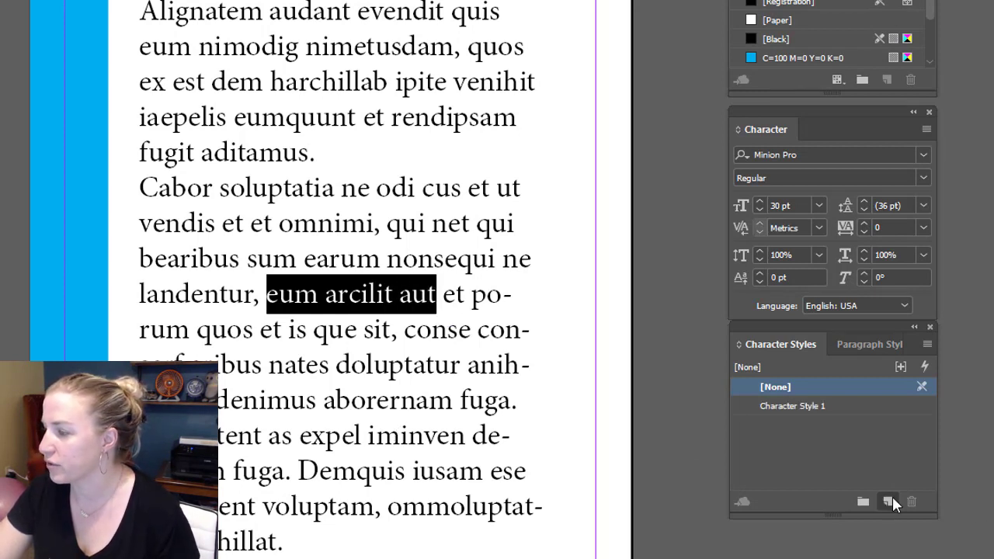
mouse_move(870, 410)
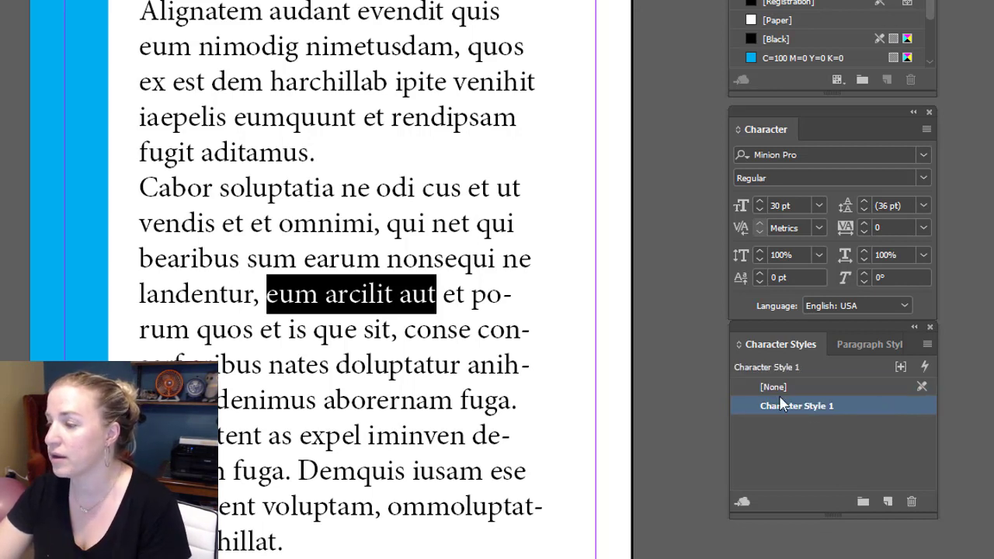
mouse_move(534, 301)
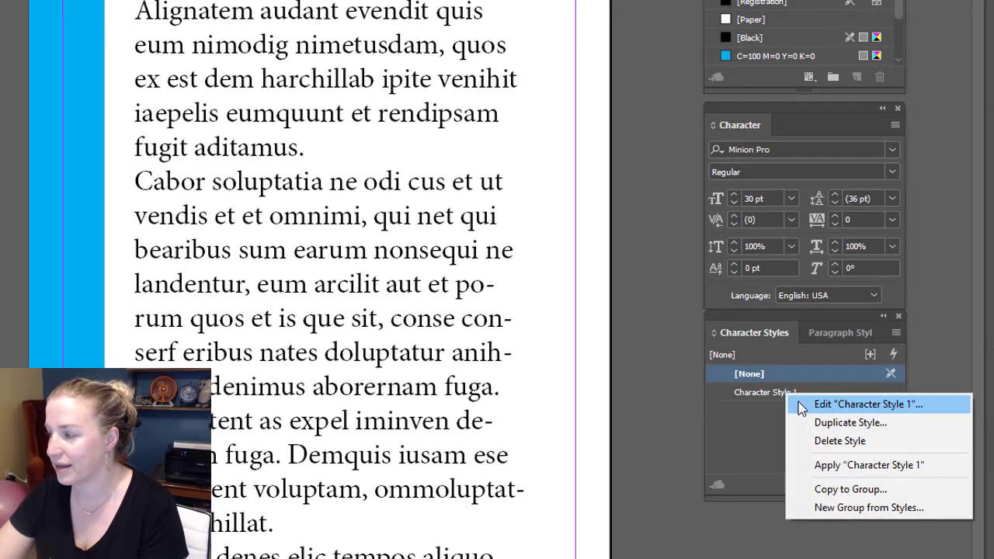
- Name the new style 'Highlighter' and go to its Underline Options
left_click(867, 404)
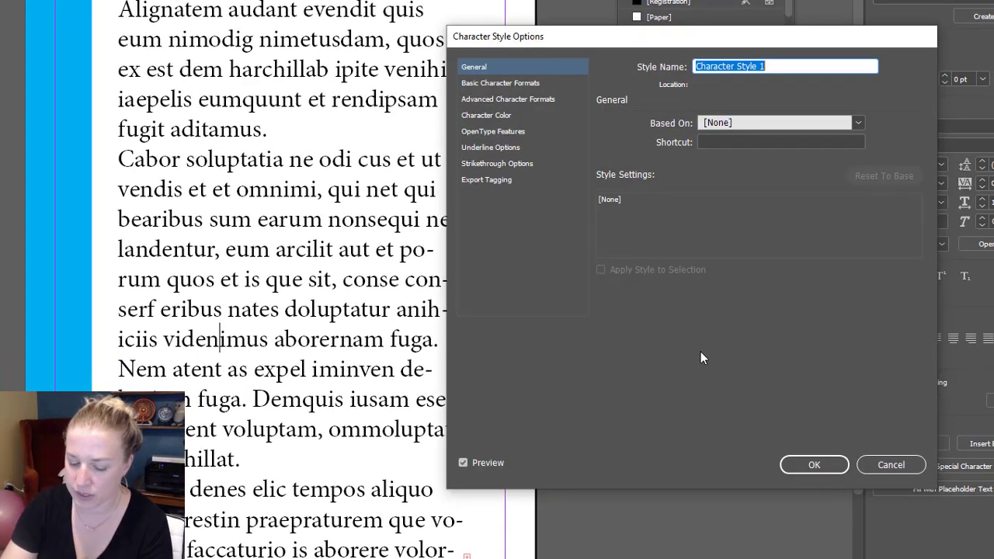
type("Highlighter")
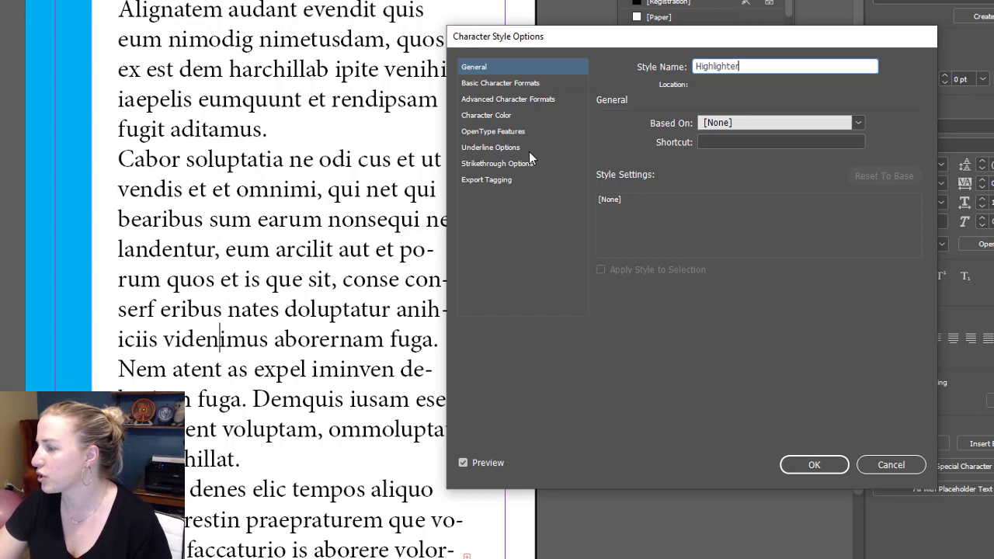
left_click(491, 146)
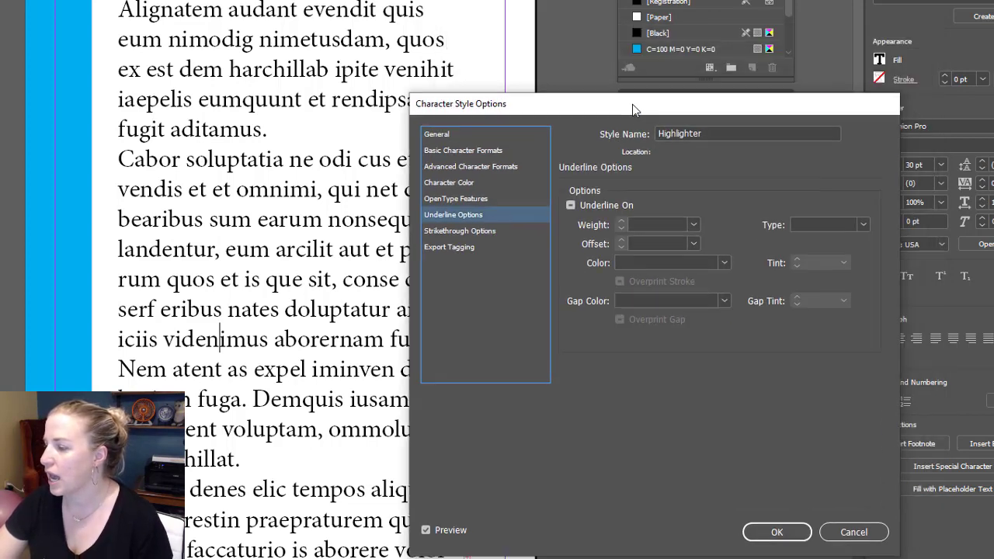
- Switch Underline On for the Highlighter style so the phrase previews underlined
left_click_drag(634, 102, 653, 84)
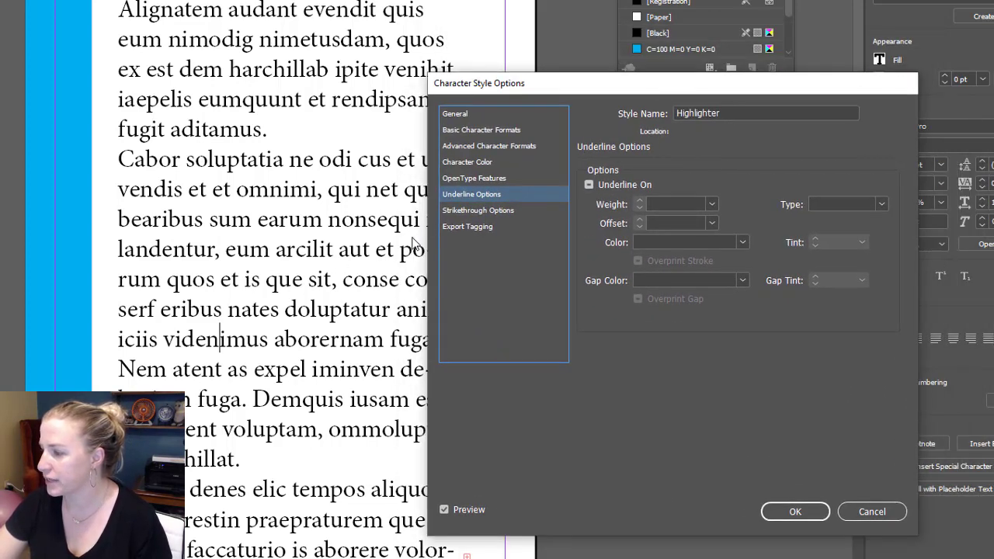
left_click(589, 183)
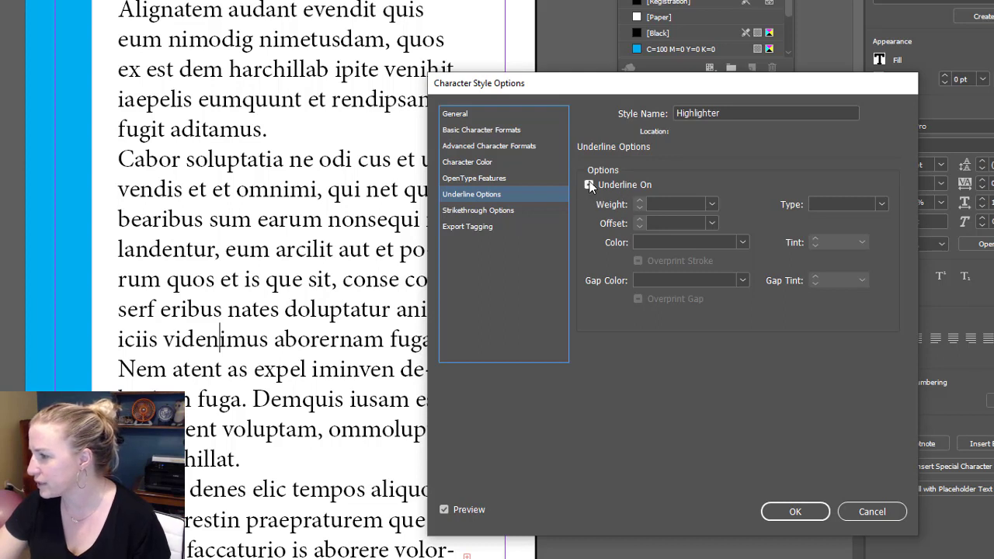
left_click(589, 183)
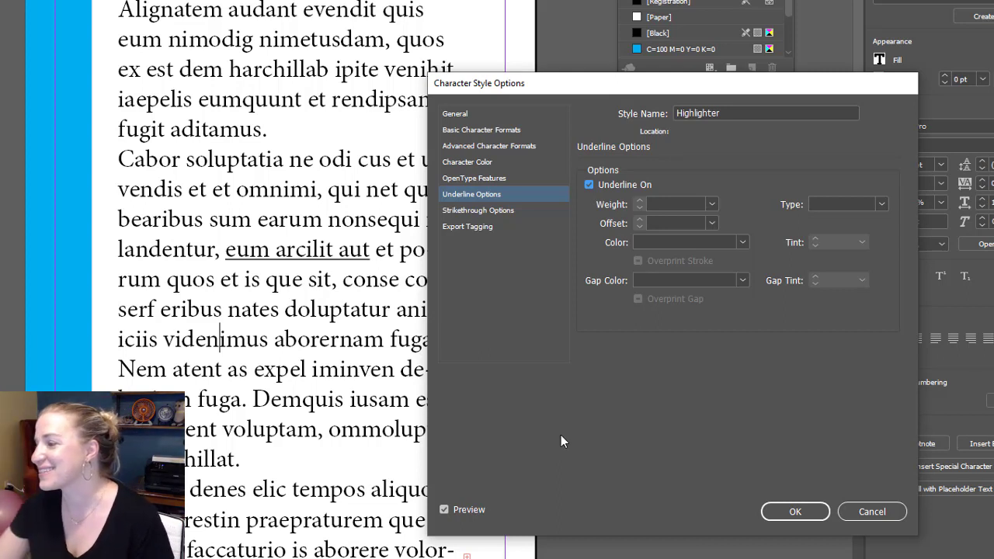
left_click(676, 204)
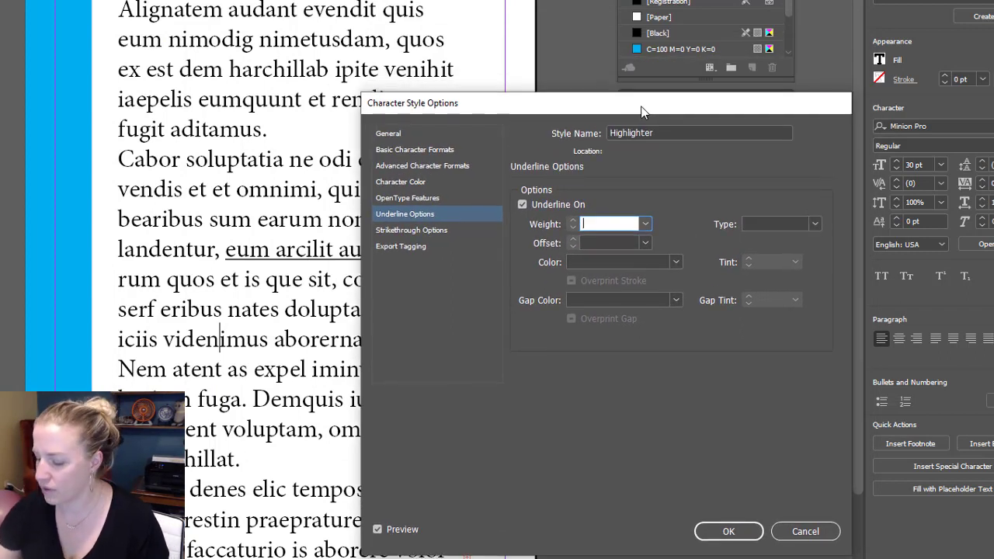
- Set the underline weight to 30 pt and step the offset down toward -8 pt
type("30 pt")
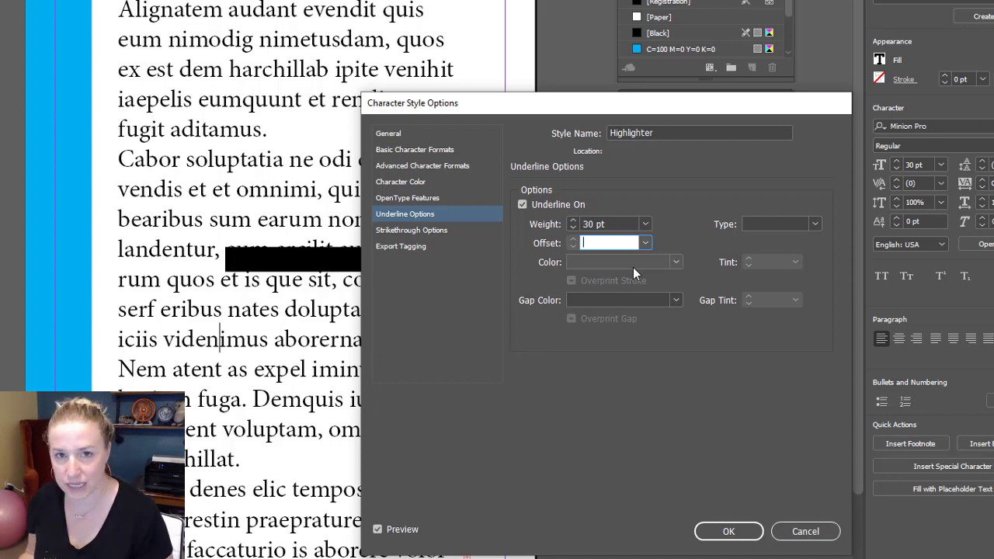
mouse_move(629, 270)
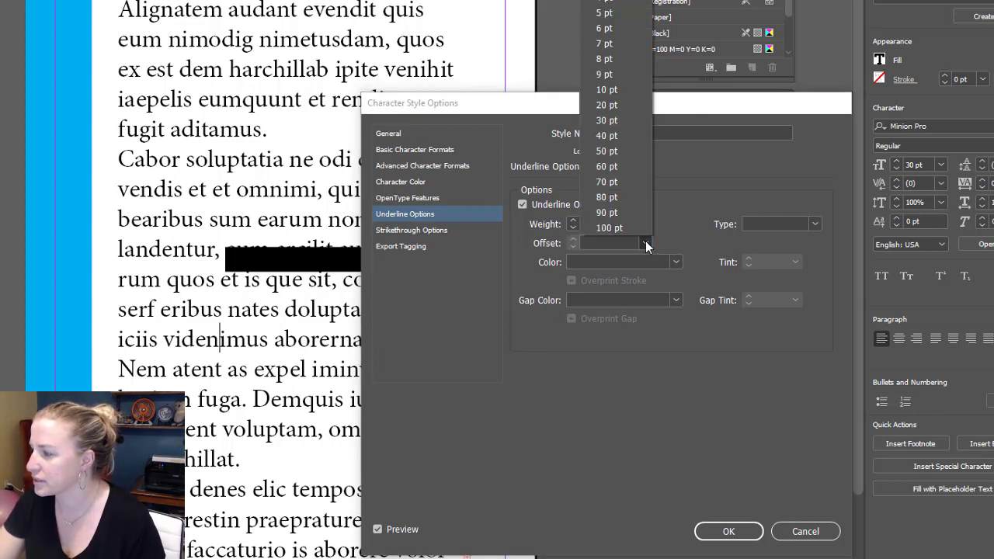
left_click(607, 120)
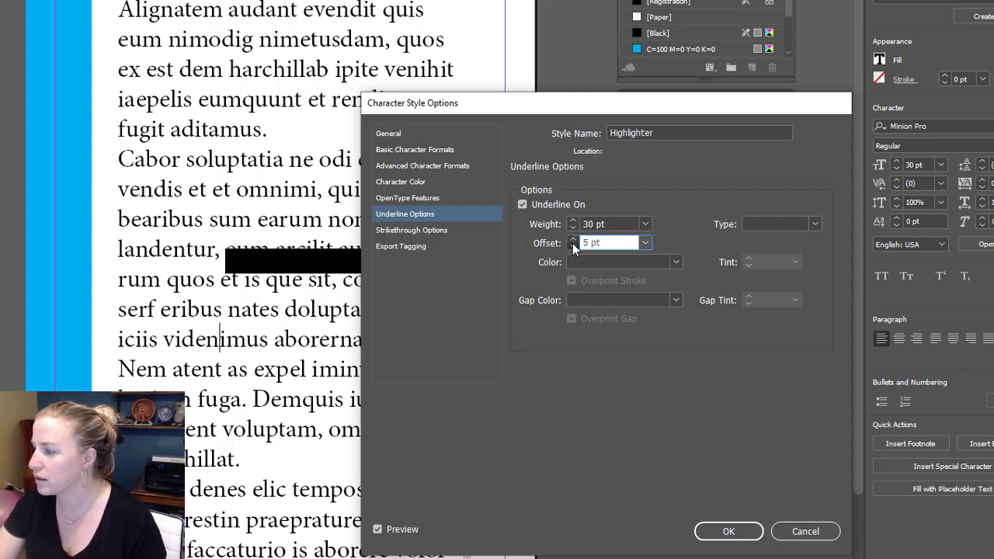
left_click(573, 246)
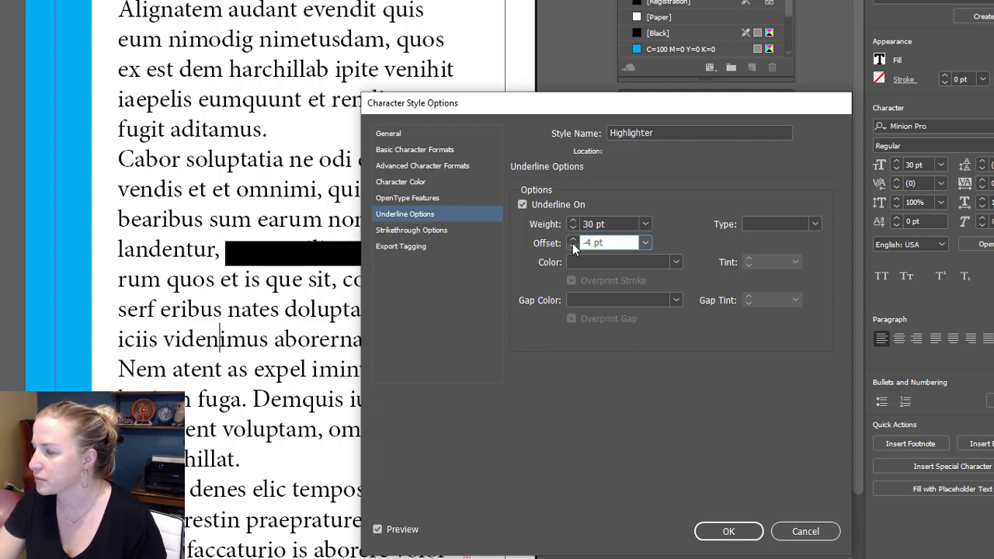
left_click(573, 239)
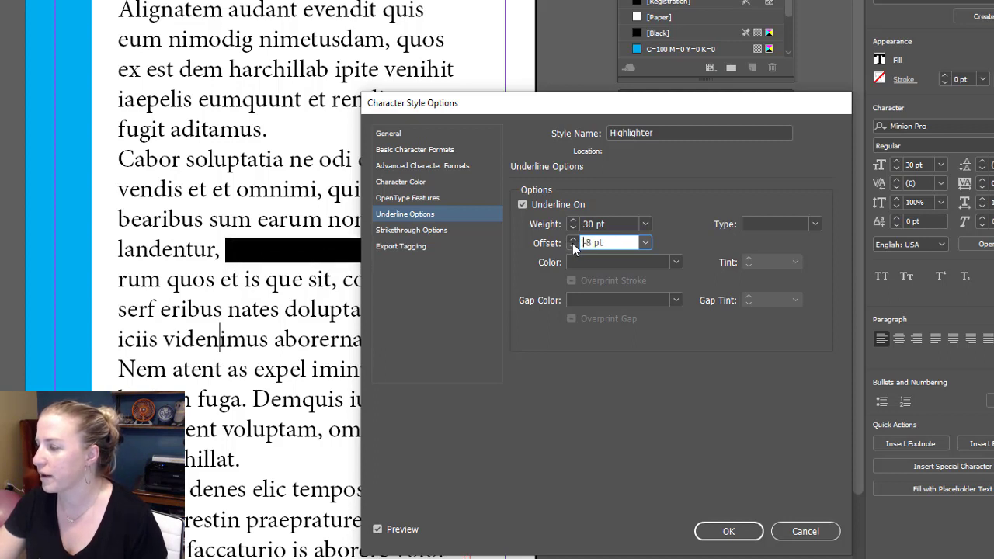
mouse_move(325, 301)
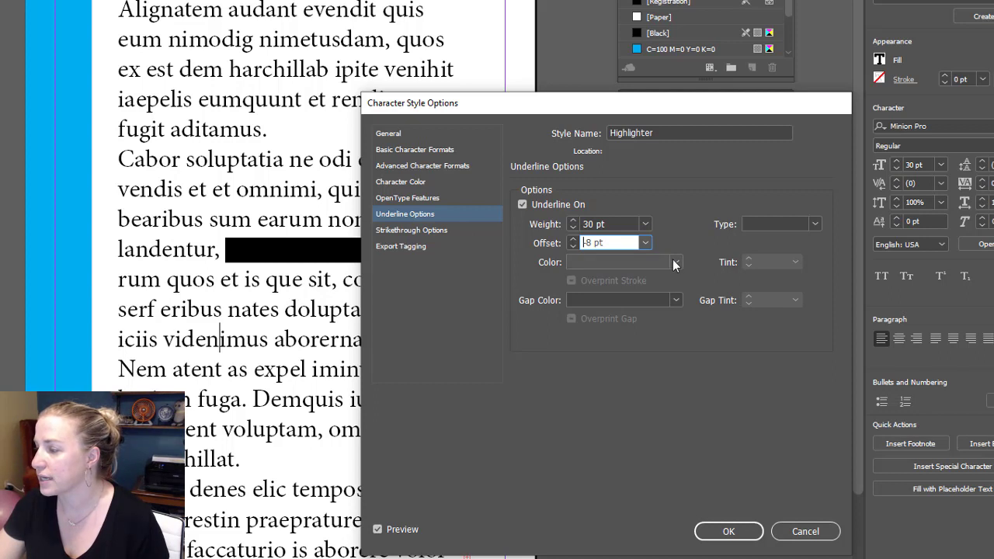
- Try cyan and yellow, then set the underline colour to magenta (C=0 M=100 Y=0 K=0)
left_click(674, 260)
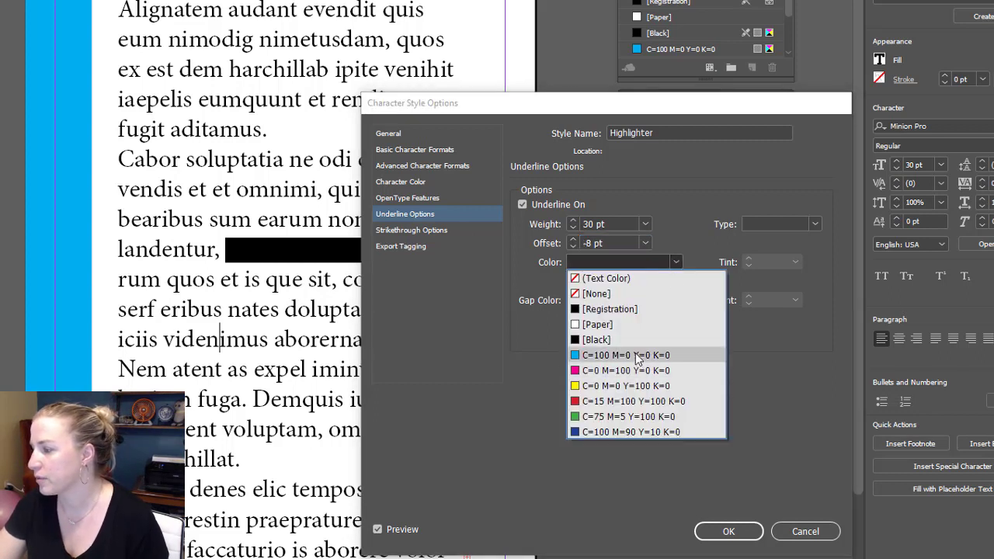
left_click(625, 354)
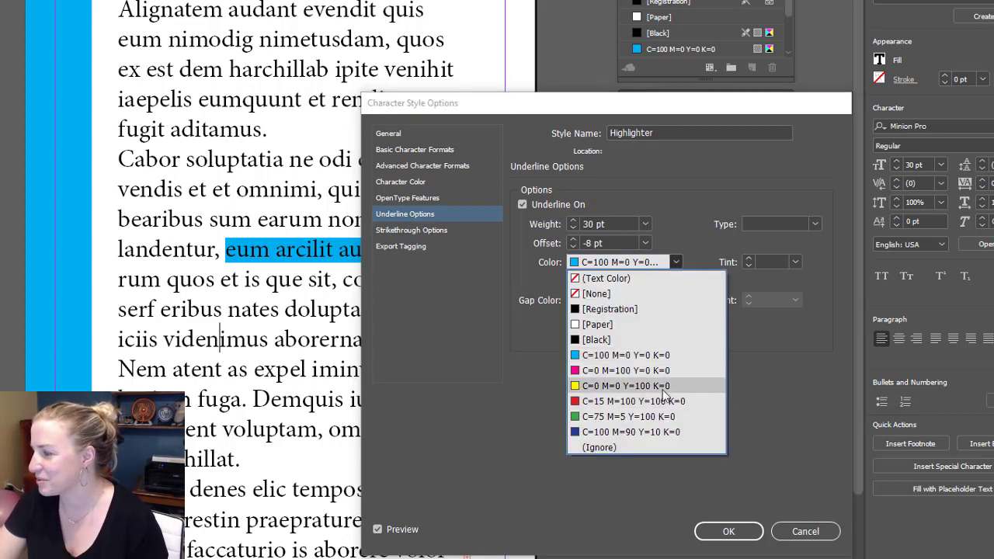
left_click(624, 385)
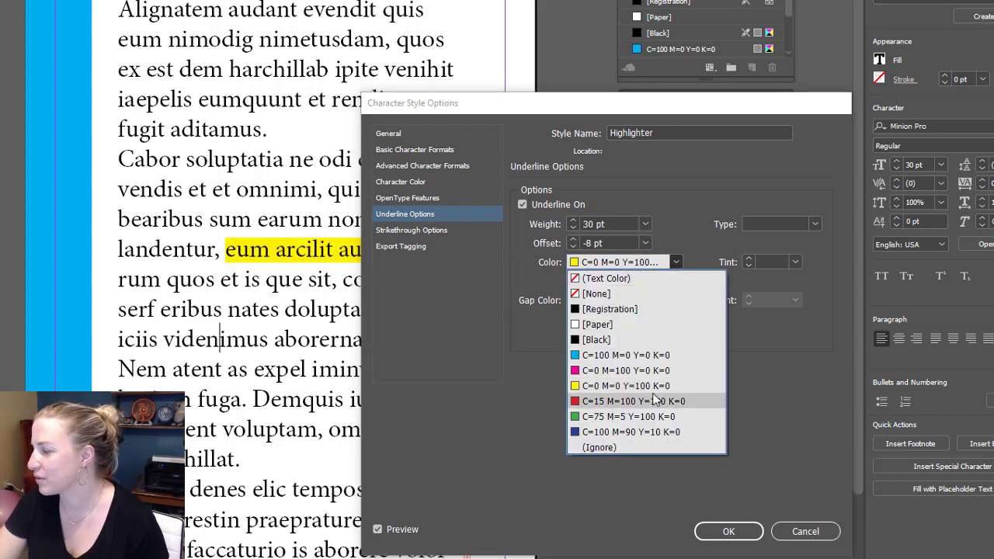
left_click(625, 370)
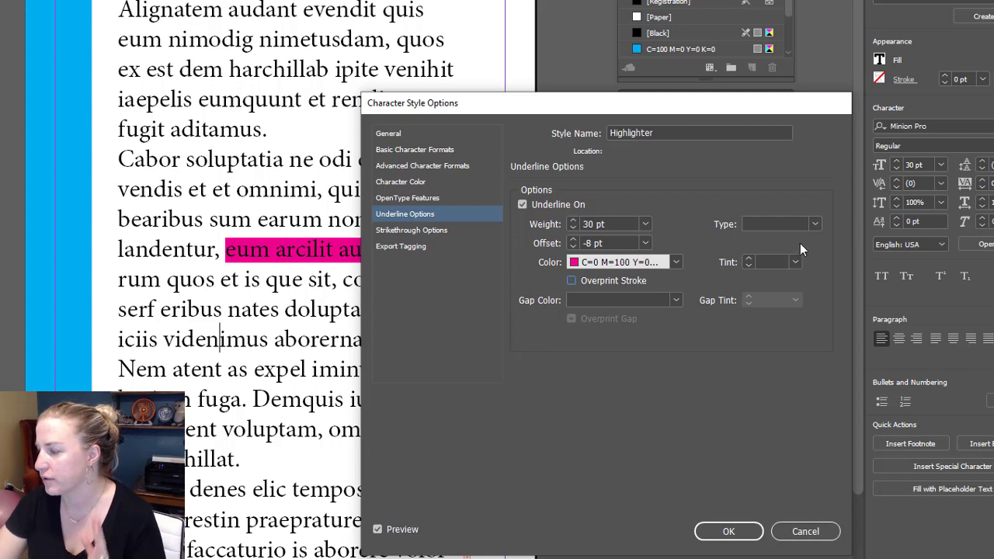
mouse_move(655, 319)
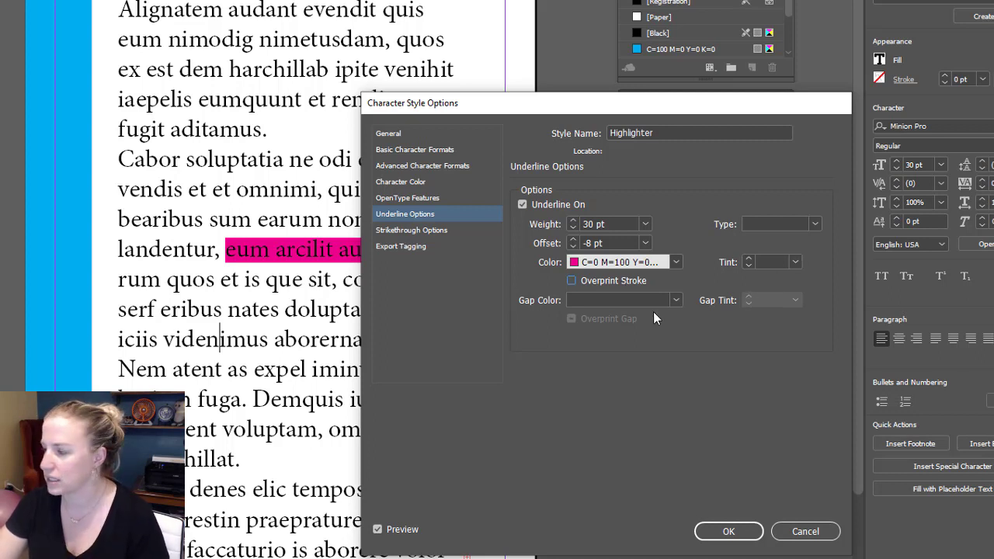
mouse_move(743, 274)
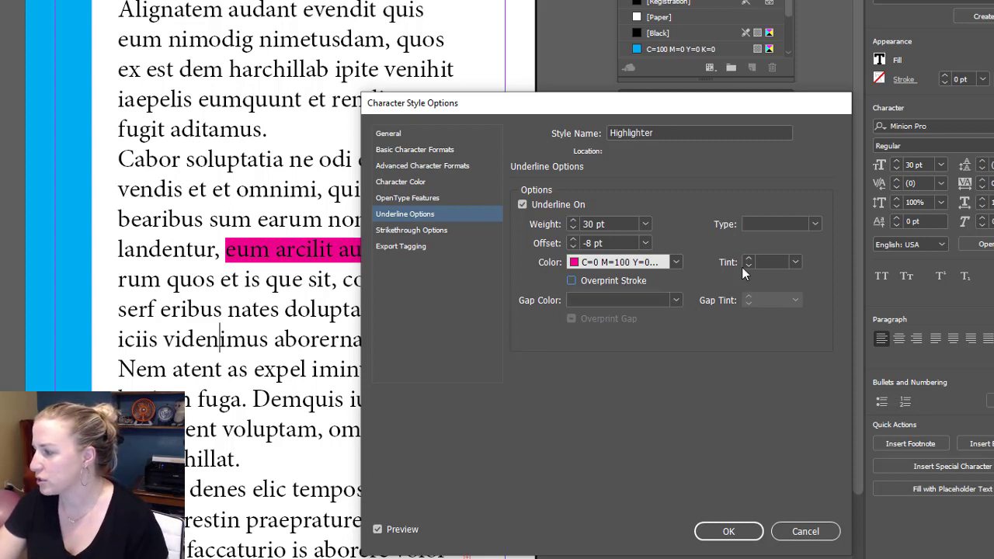
- Try a 30% tint on the magenta underline, then choose a stronger tint percentage
left_click(796, 261)
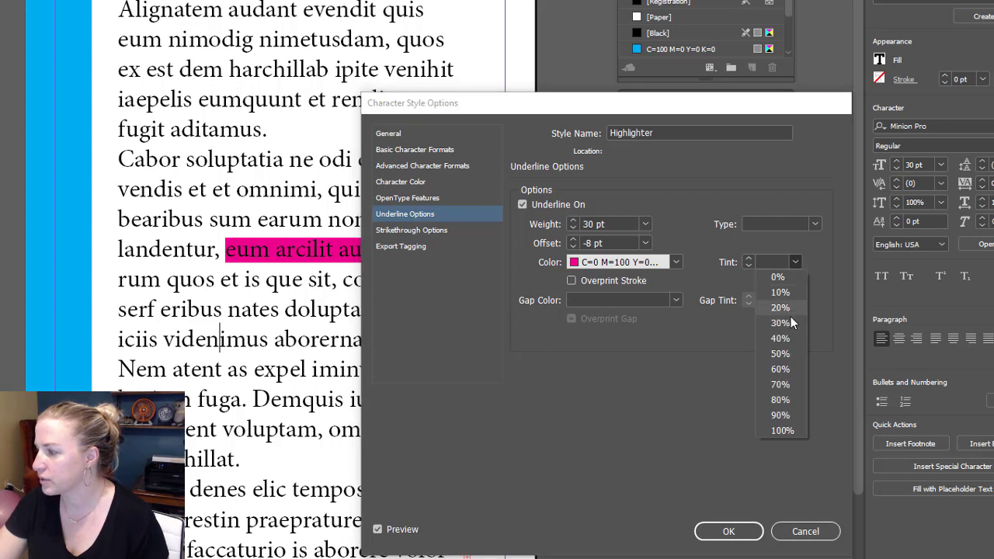
left_click(780, 321)
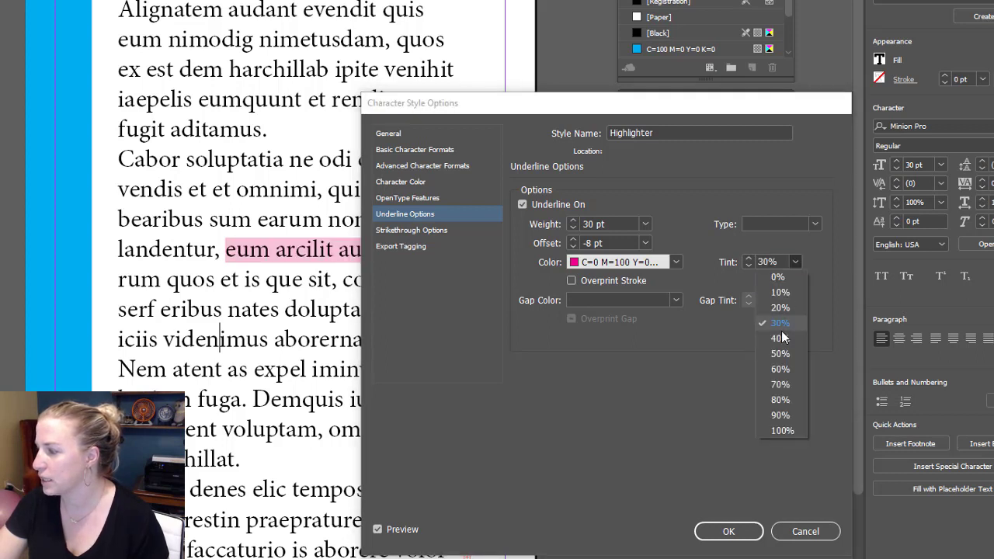
left_click(780, 354)
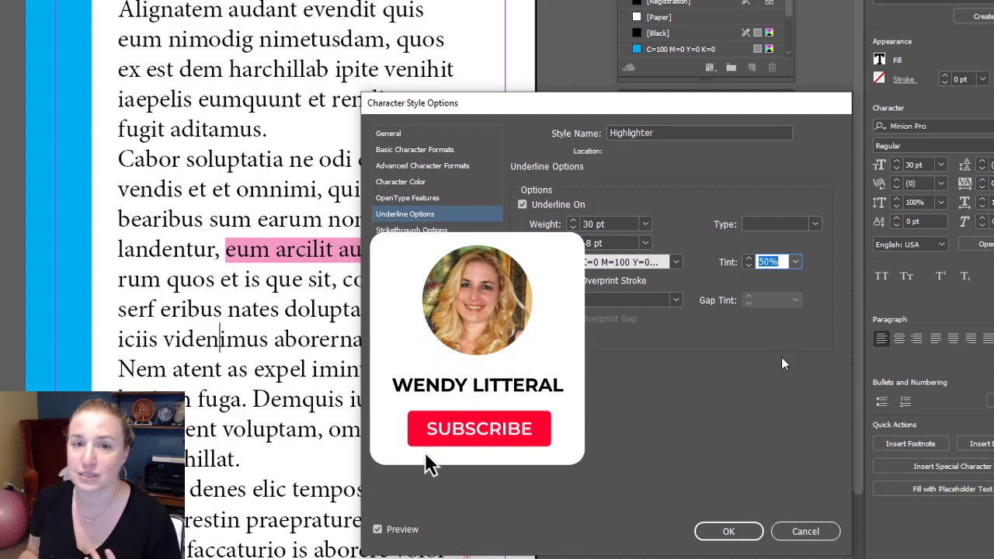
left_click(478, 429)
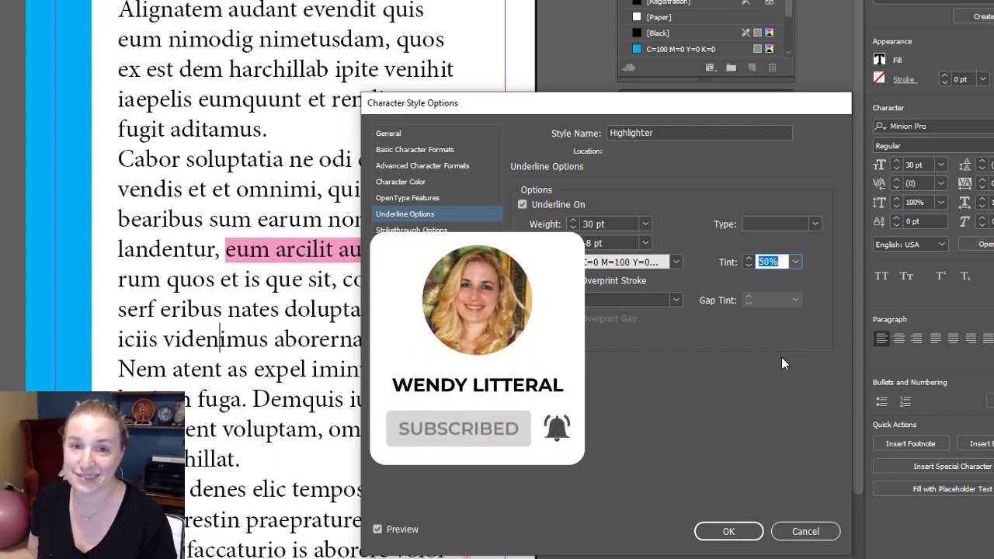
left_click(795, 261)
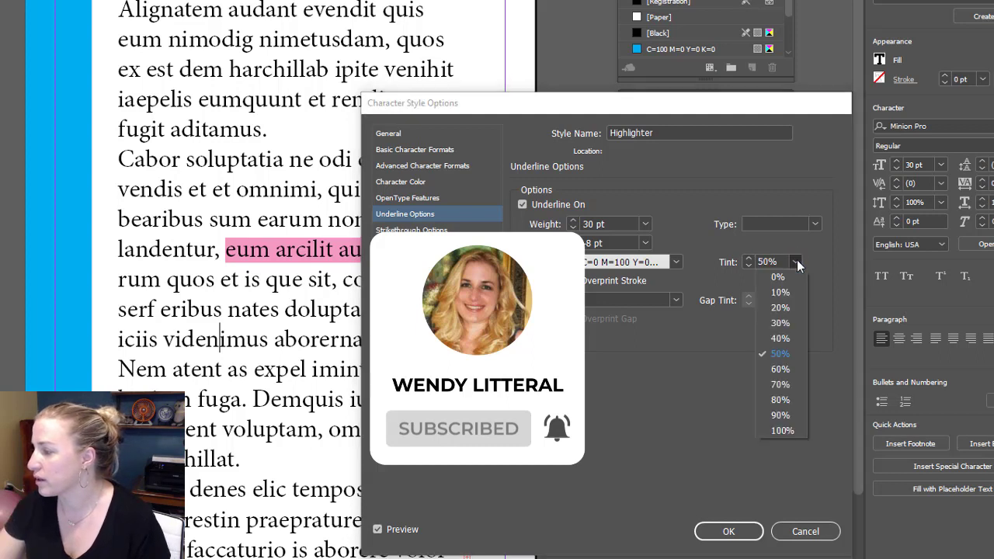
left_click(780, 400)
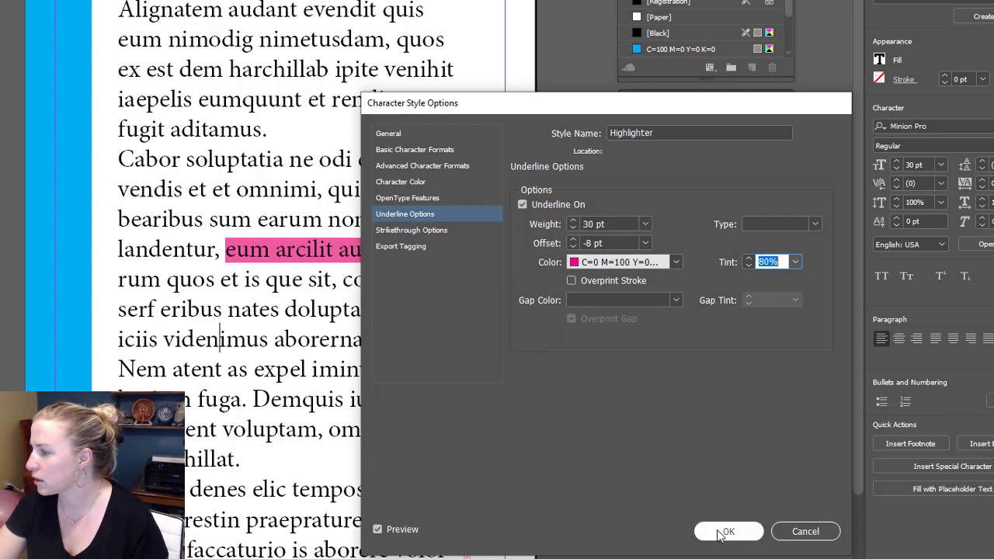
left_click(814, 224)
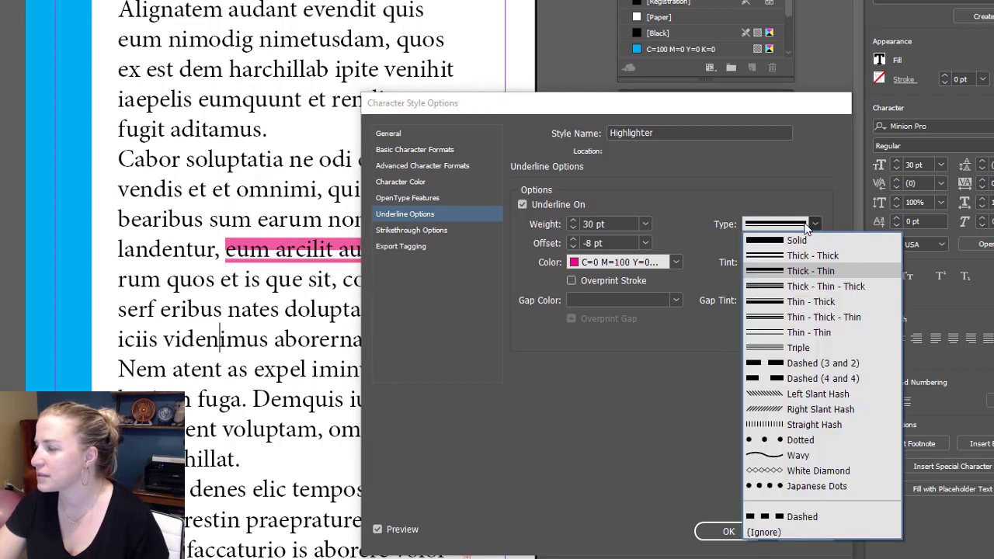
mouse_move(824, 317)
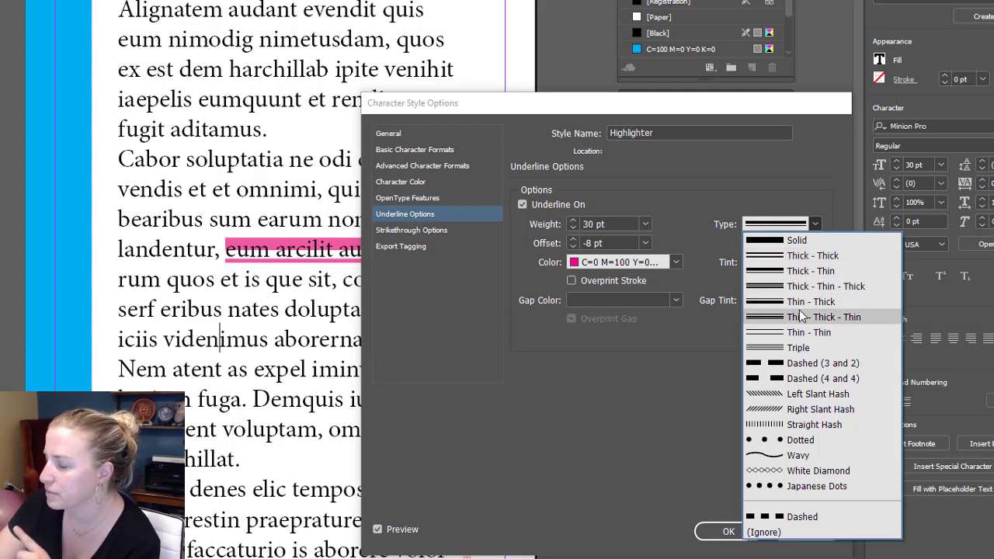
mouse_move(797, 239)
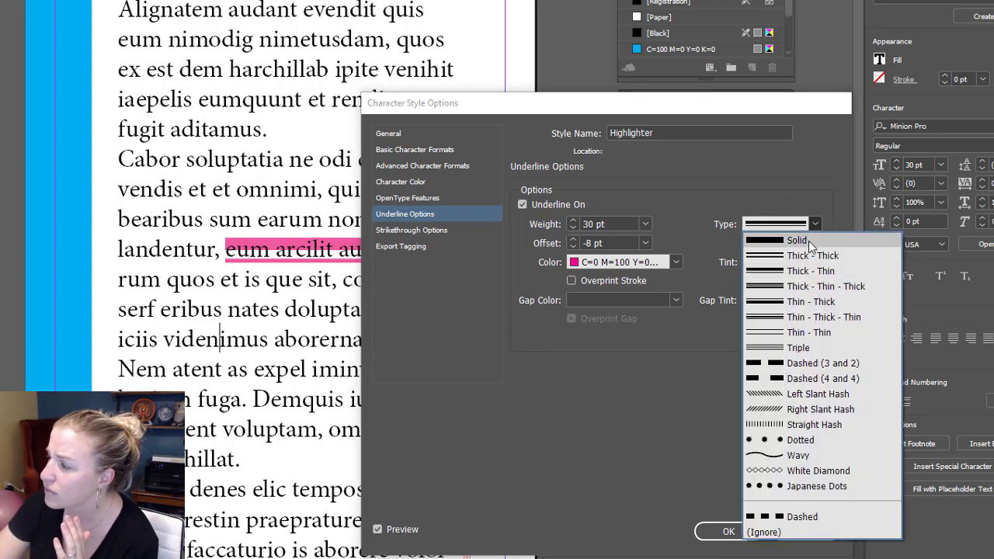
left_click(797, 239)
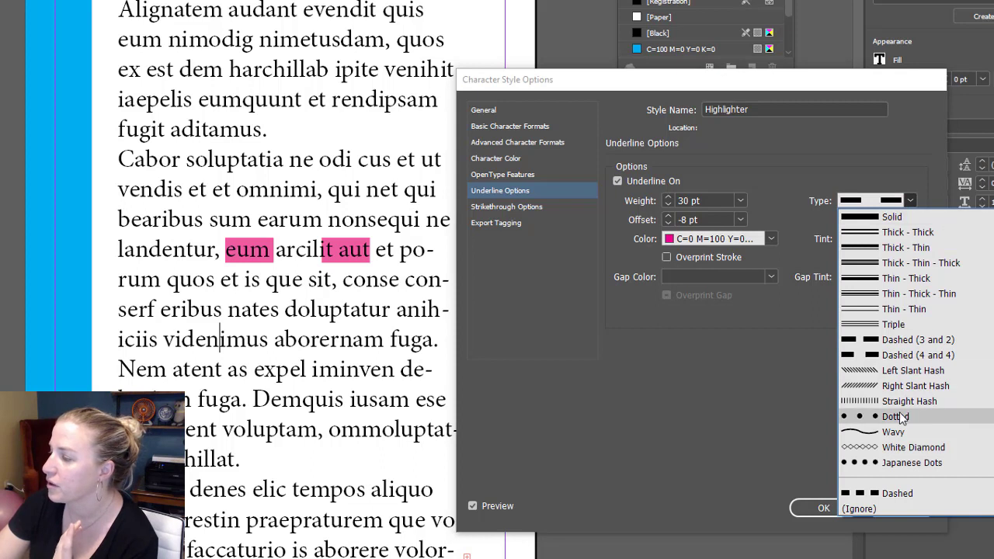
left_click(909, 401)
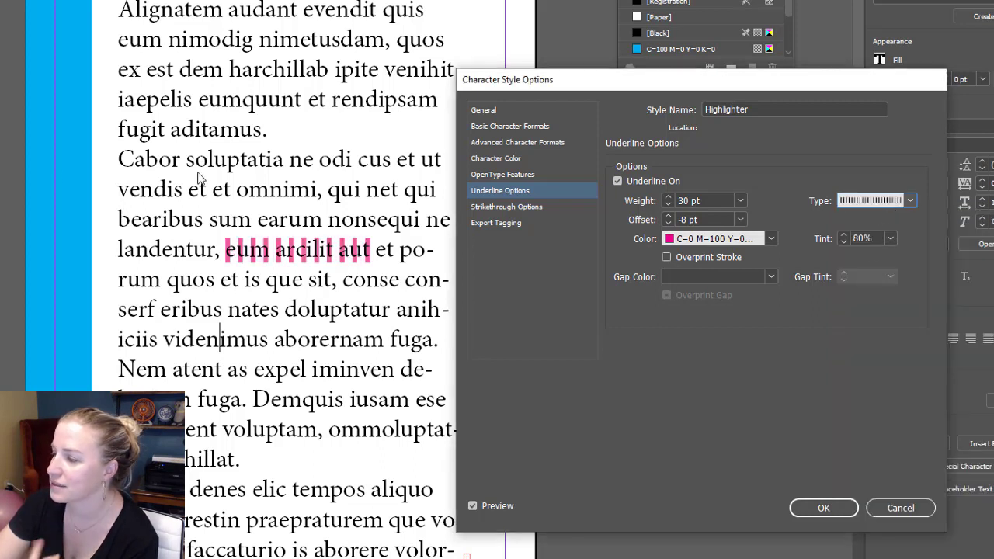
mouse_move(317, 269)
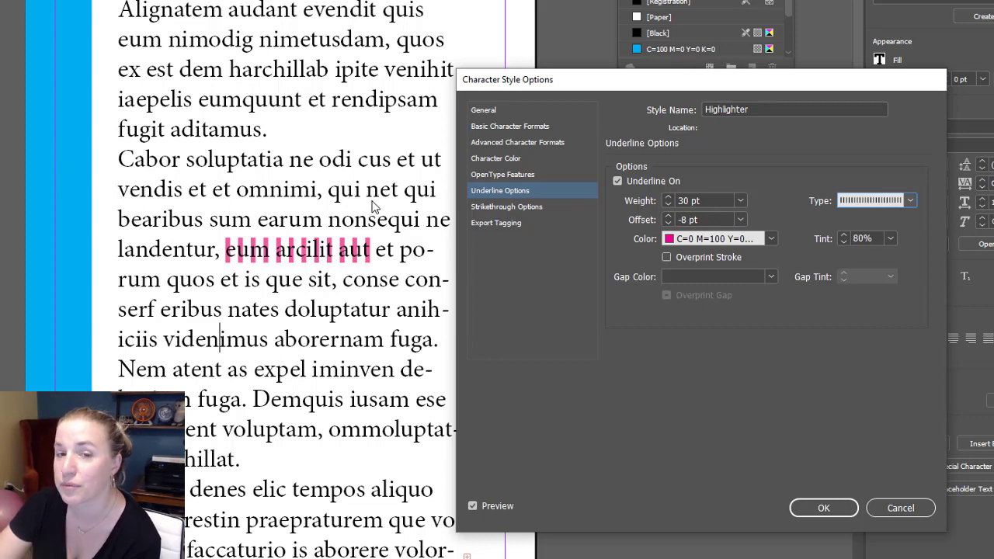
mouse_move(361, 216)
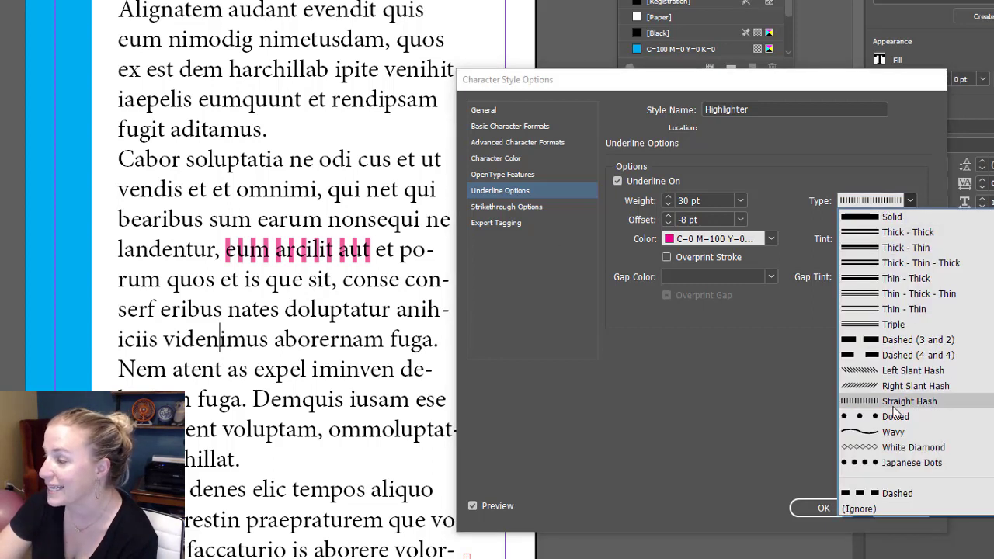
left_click(894, 417)
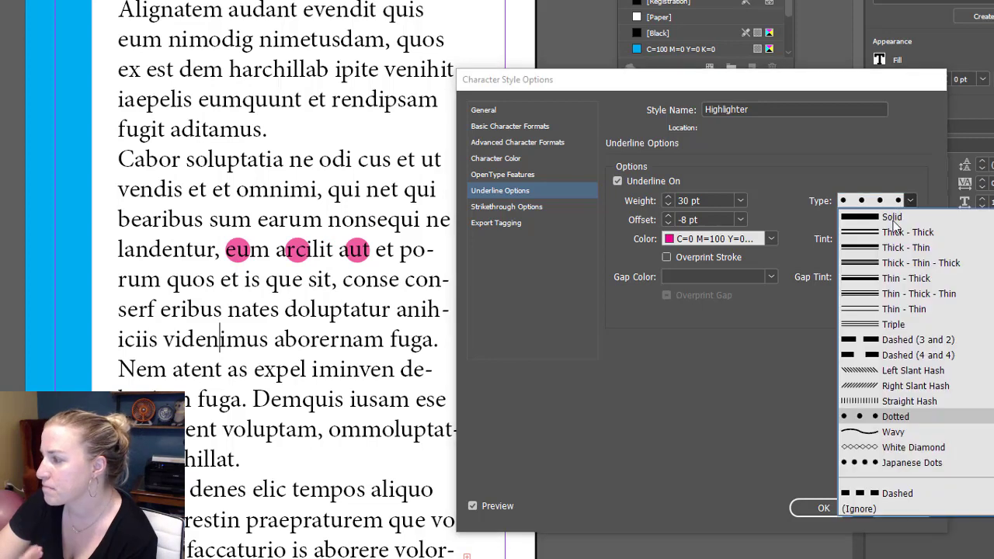
left_click(892, 217)
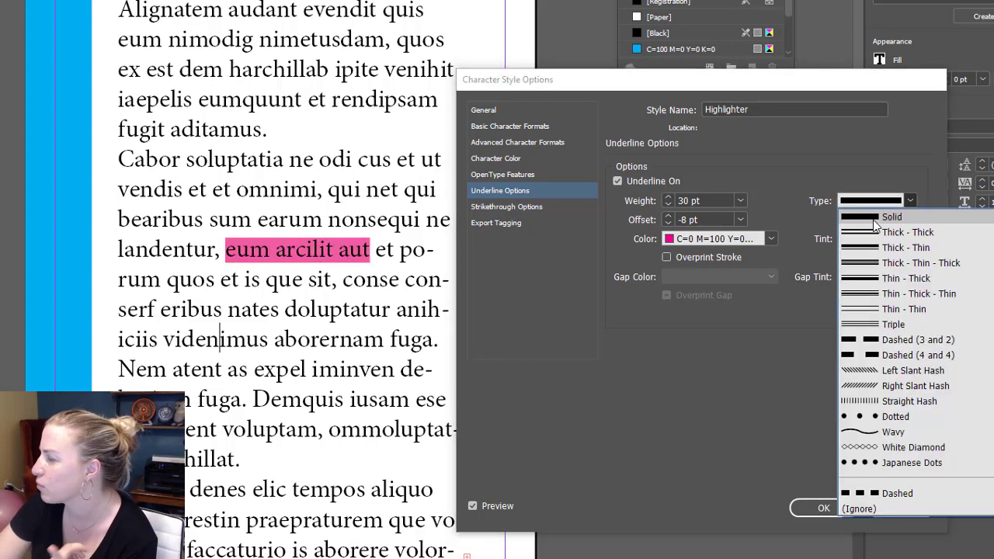
mouse_move(901, 293)
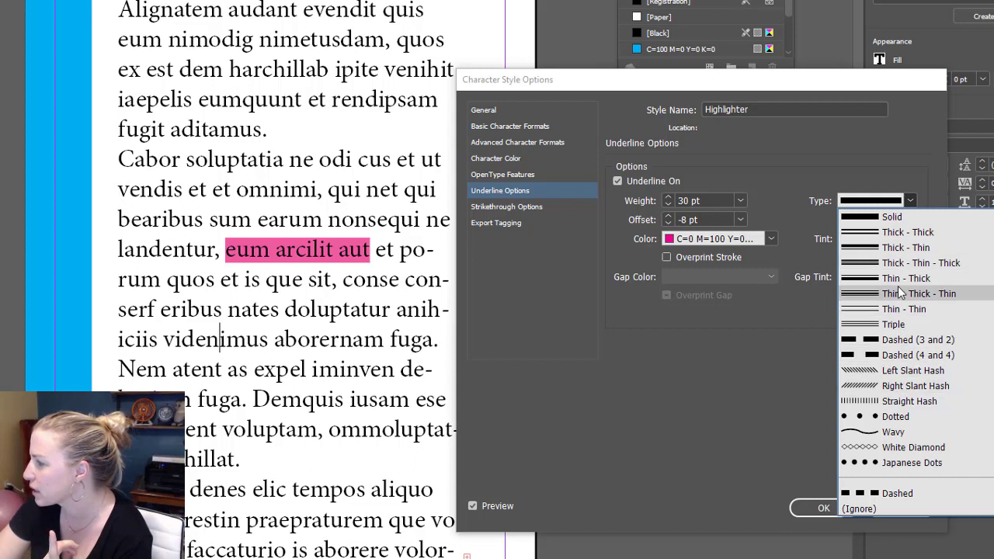
left_click(891, 218)
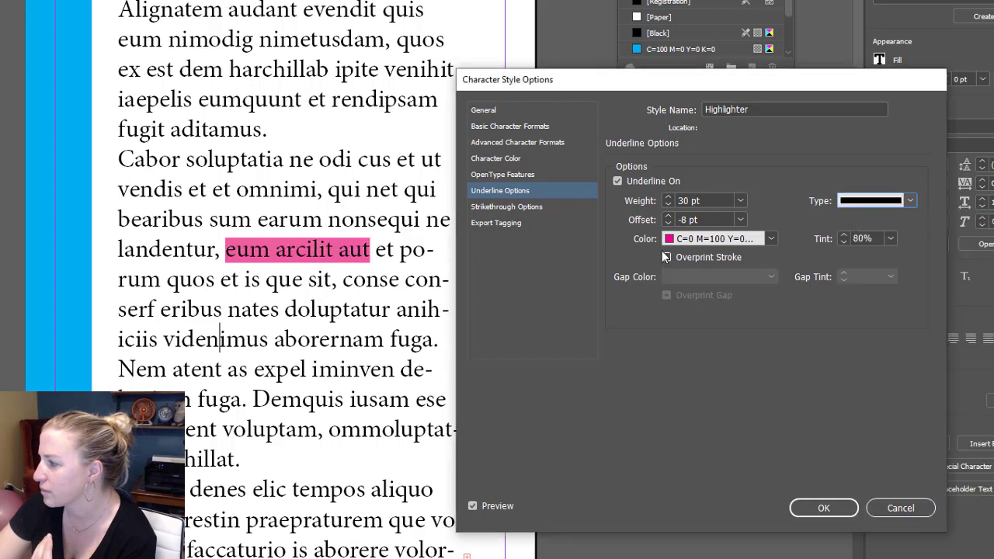
- Reduce the underline weight to 12 pt and set its offset to -2 pt
left_click(668, 205)
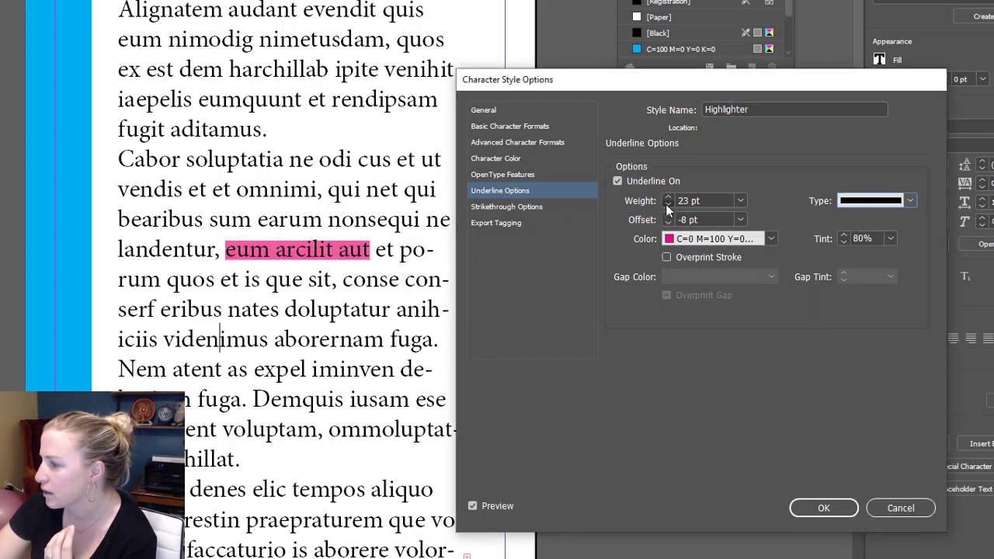
left_click(667, 205)
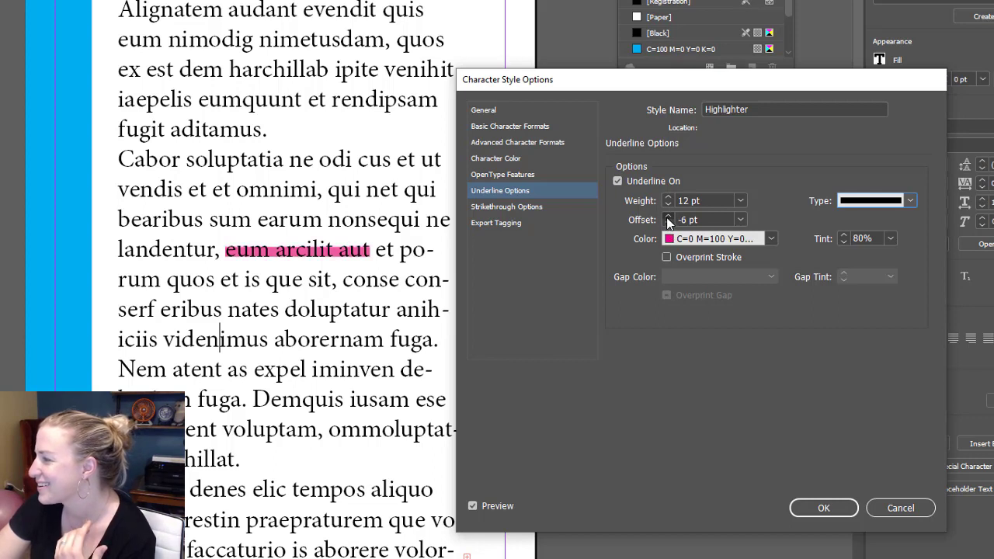
left_click(668, 215)
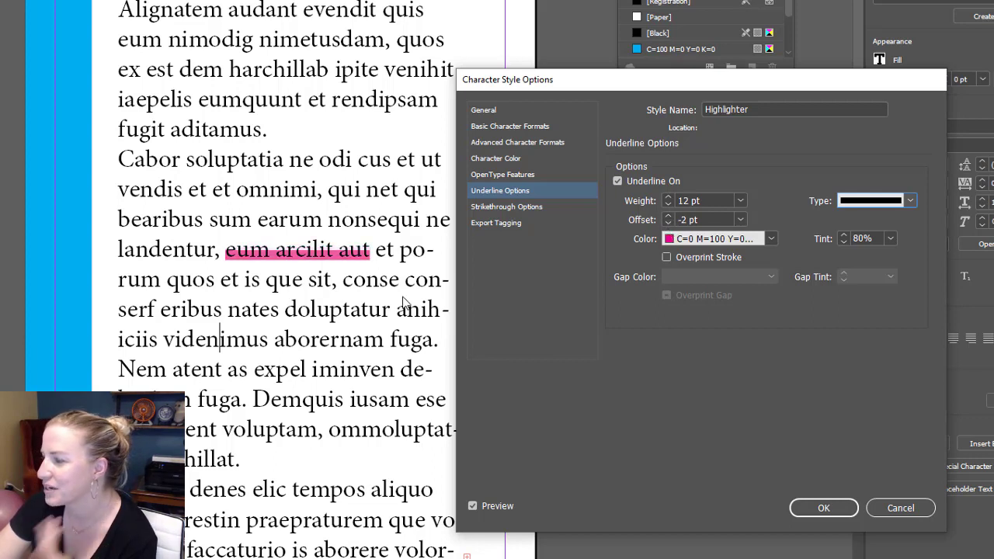
mouse_move(363, 267)
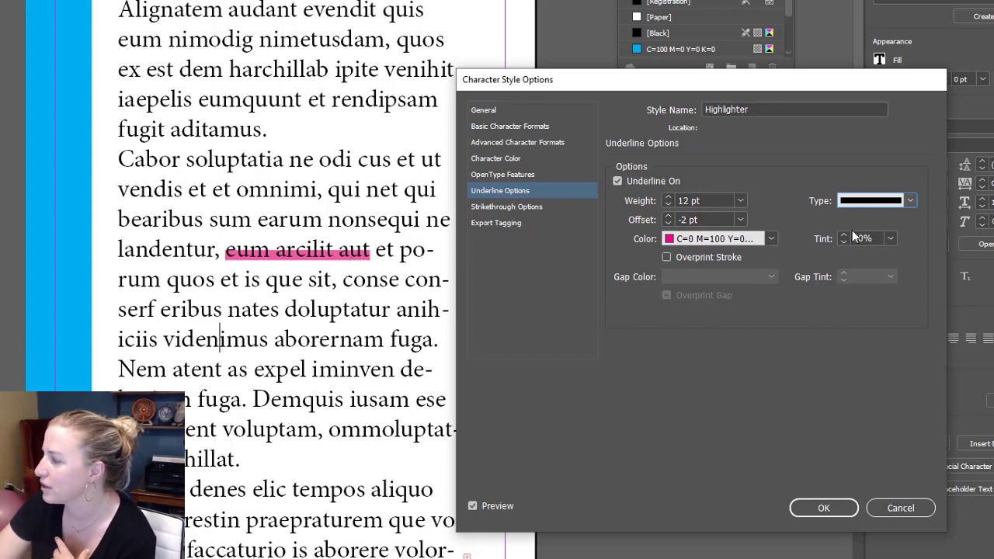
- Set the underline type to Straight Hash and confirm the Highlighter style with OK
left_click(909, 198)
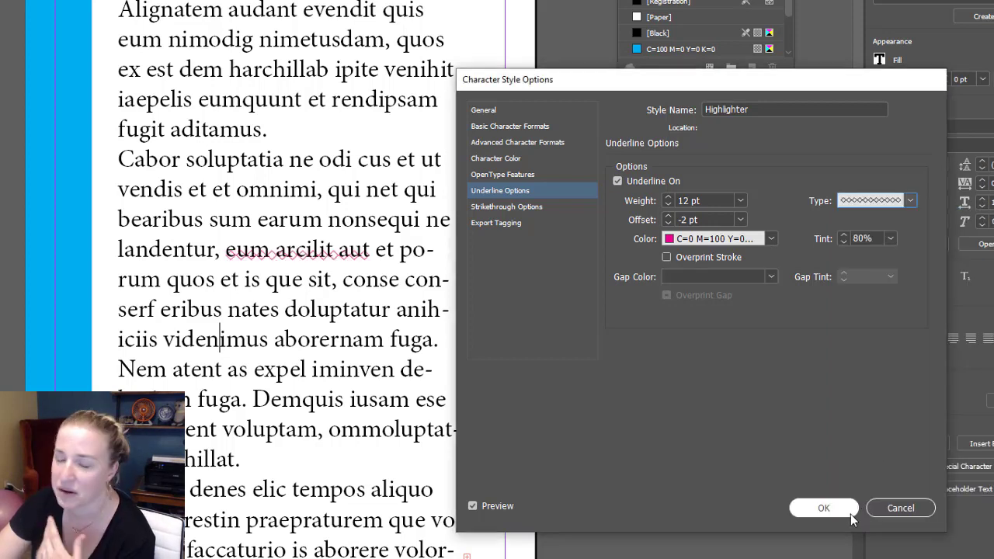
left_click(911, 198)
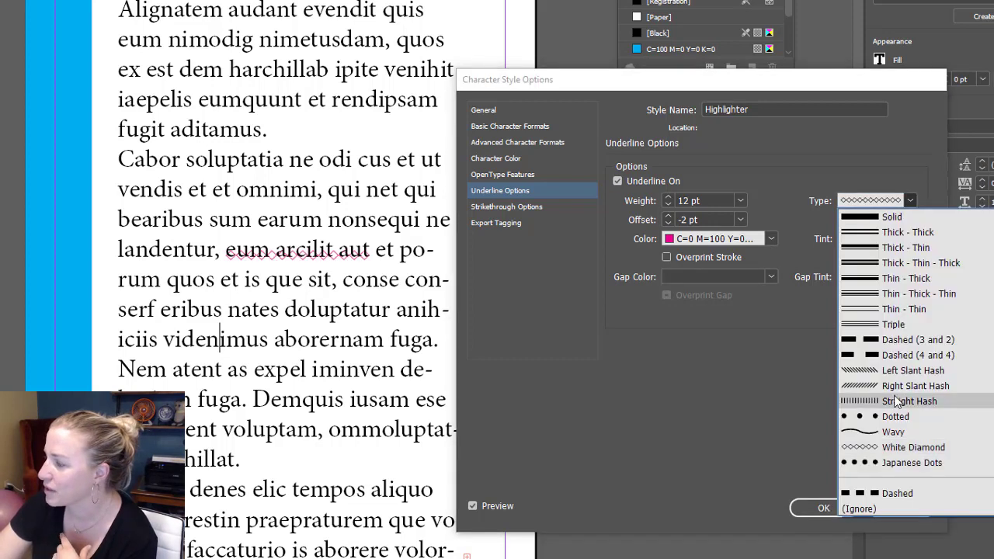
left_click(911, 400)
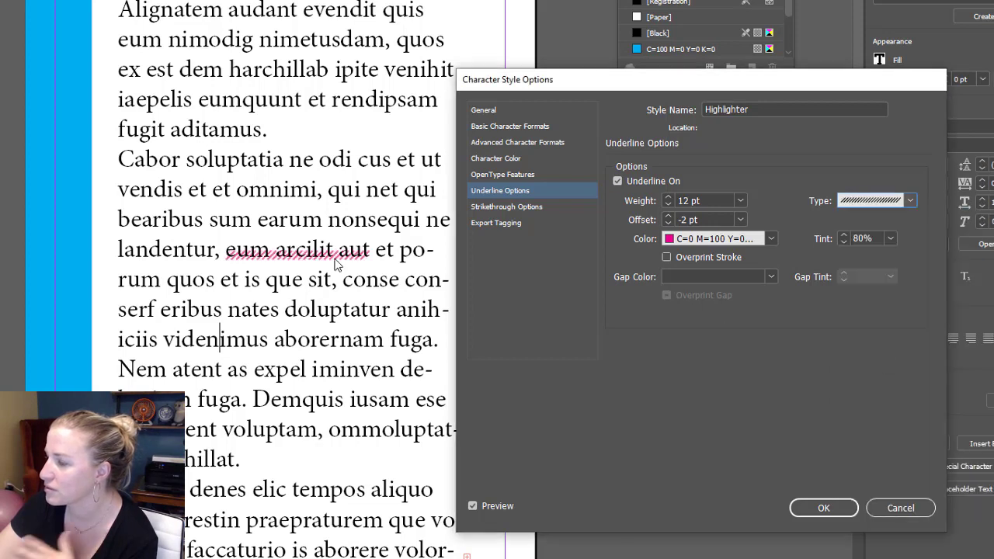
left_click(824, 506)
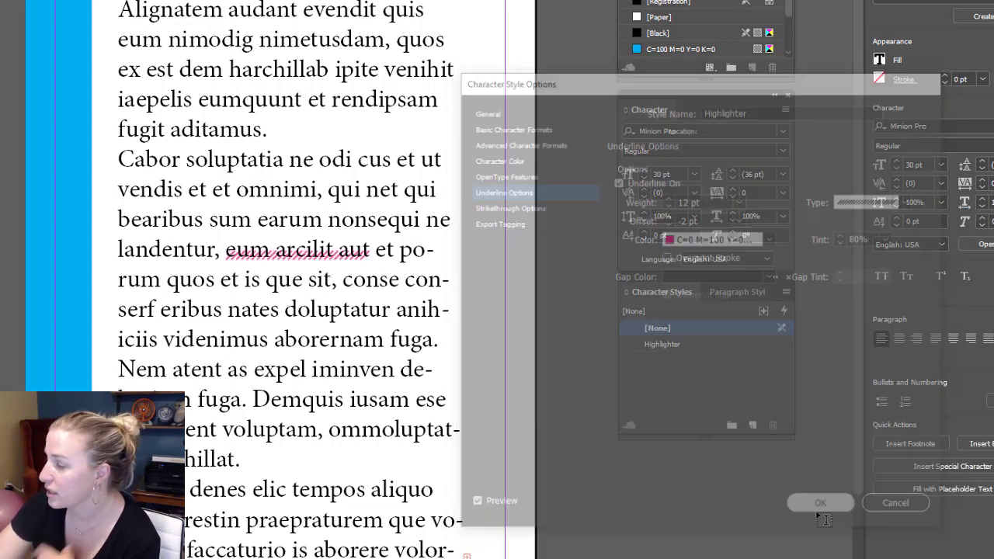
- Apply Highlighter to 'videnimus aborernam' and select the next phrase to highlight
left_click(820, 504)
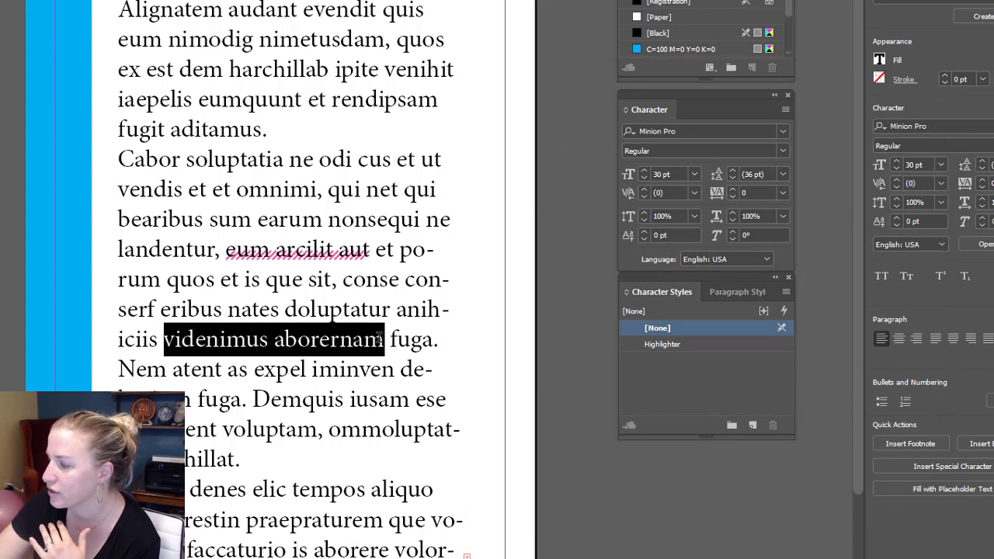
left_click(662, 344)
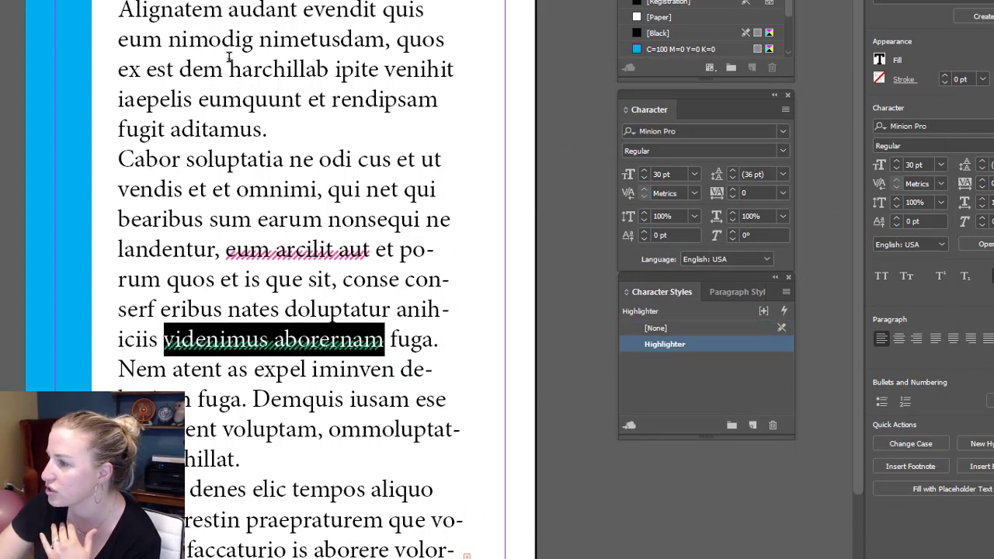
left_click(656, 328)
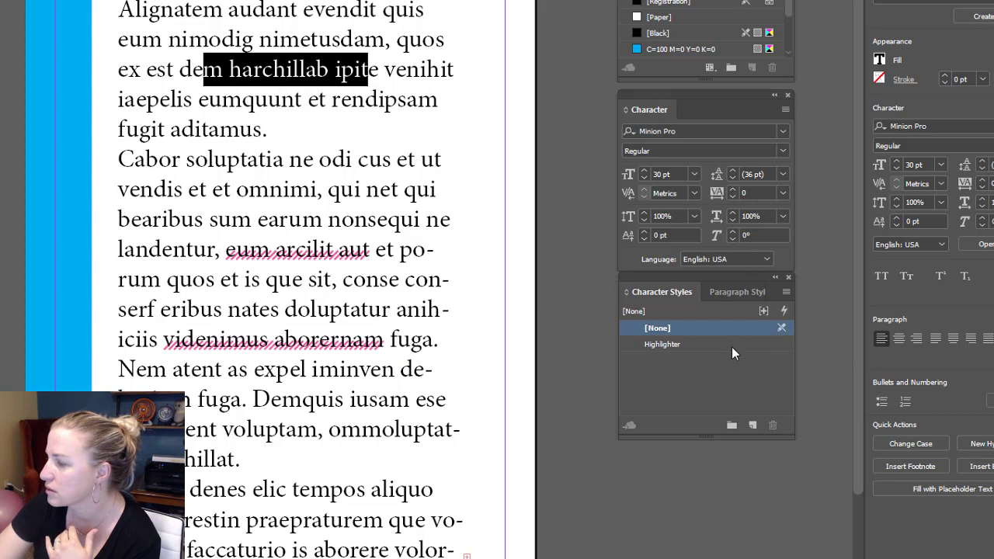